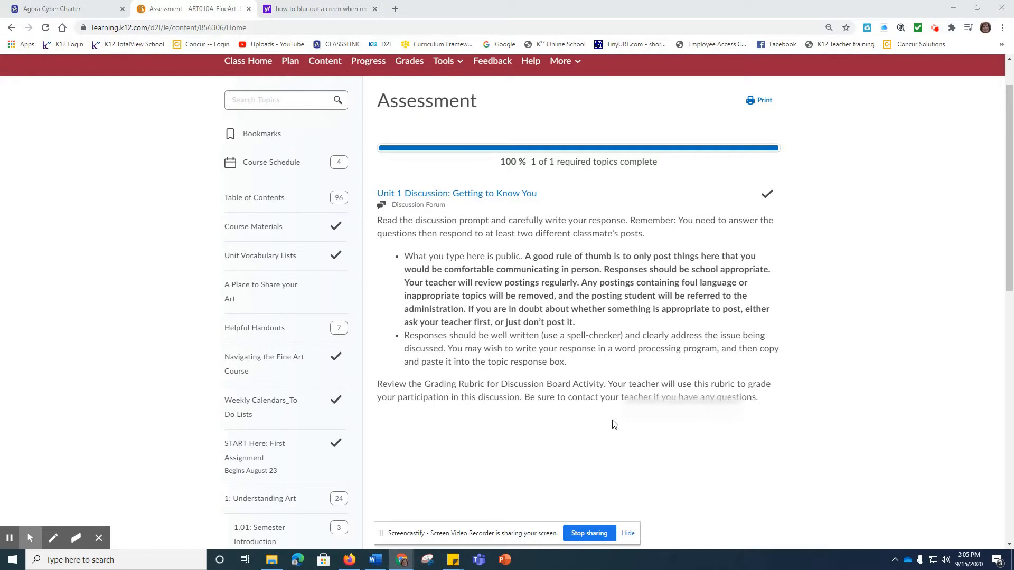
# Navigate the Table of Contents to the 'Unit Discuss: Getting to Know You' module under Understanding Art.
pyautogui.scroll(-3)
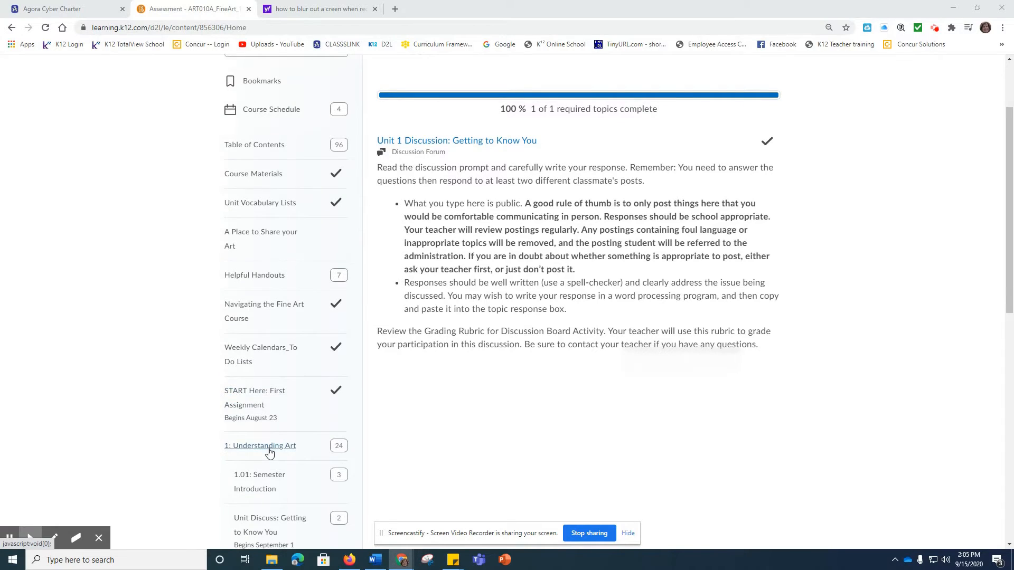
pyautogui.scroll(-3)
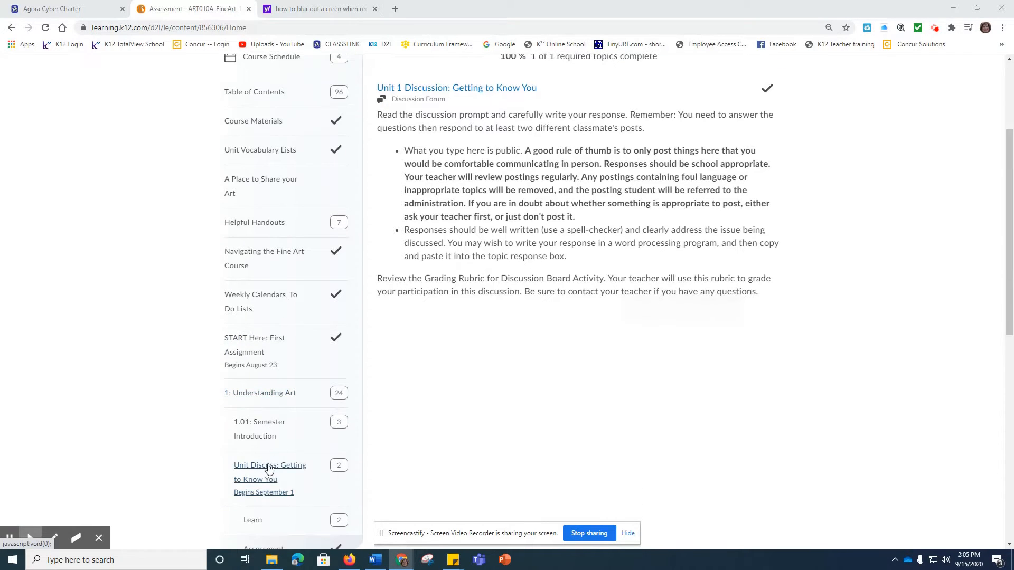
pyautogui.click(269, 472)
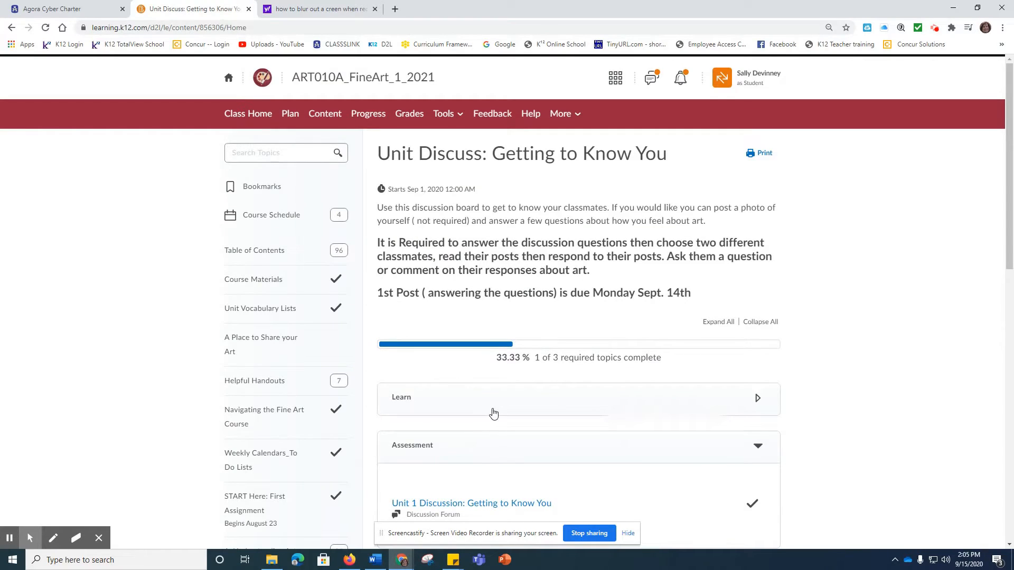
pyautogui.scroll(-3)
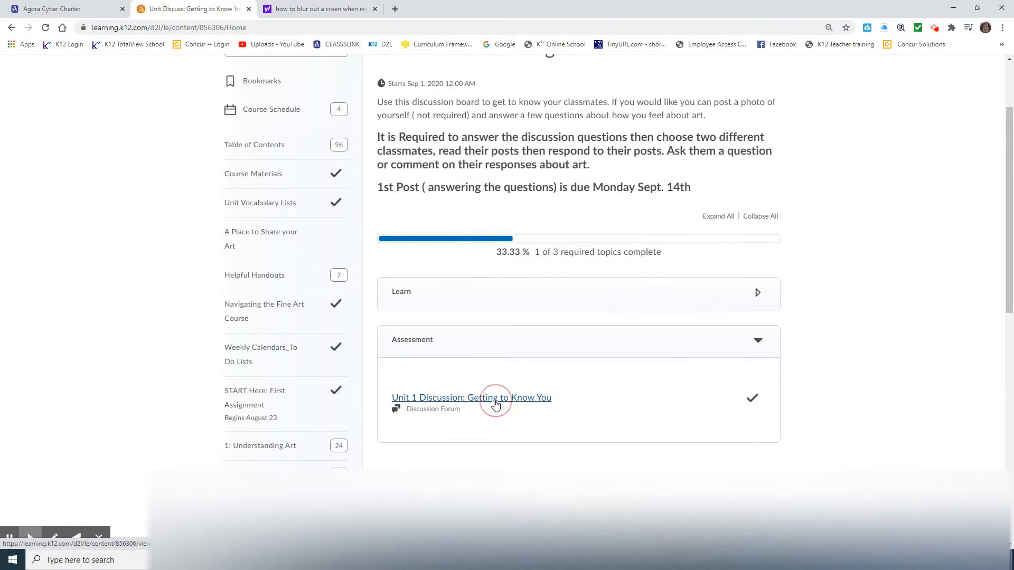
# Review the Threaded Discussion Rubric PDF for the Unit 1 discussion and return to the content.
pyautogui.click(471, 397)
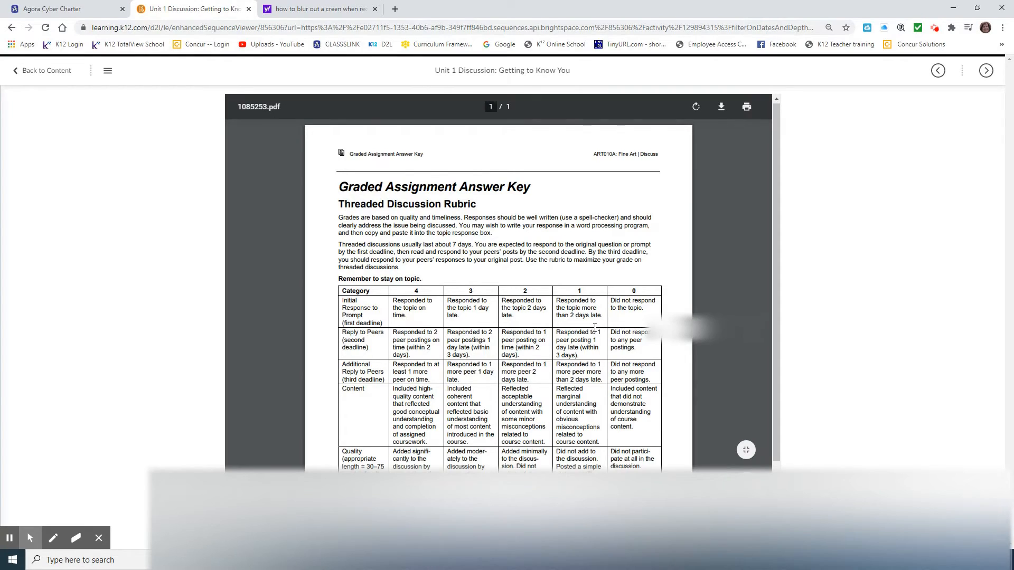
pyautogui.scroll(-3)
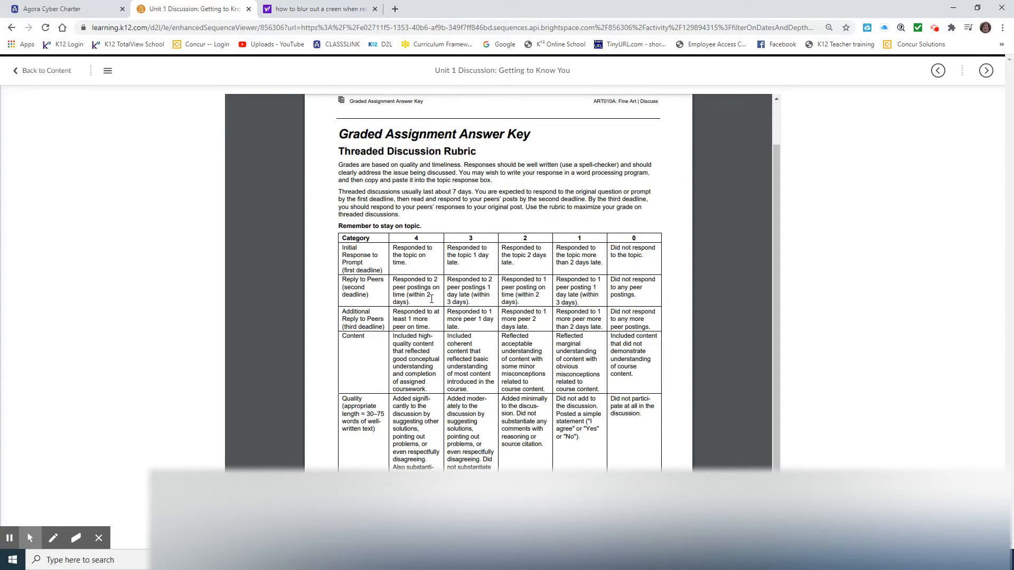
pyautogui.moveTo(440, 336)
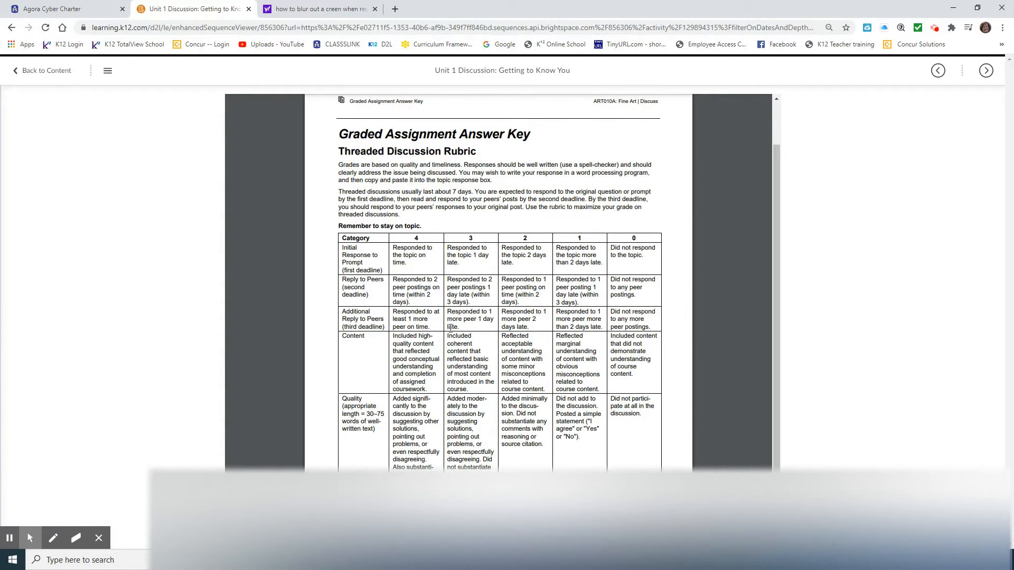
pyautogui.moveTo(262, 192)
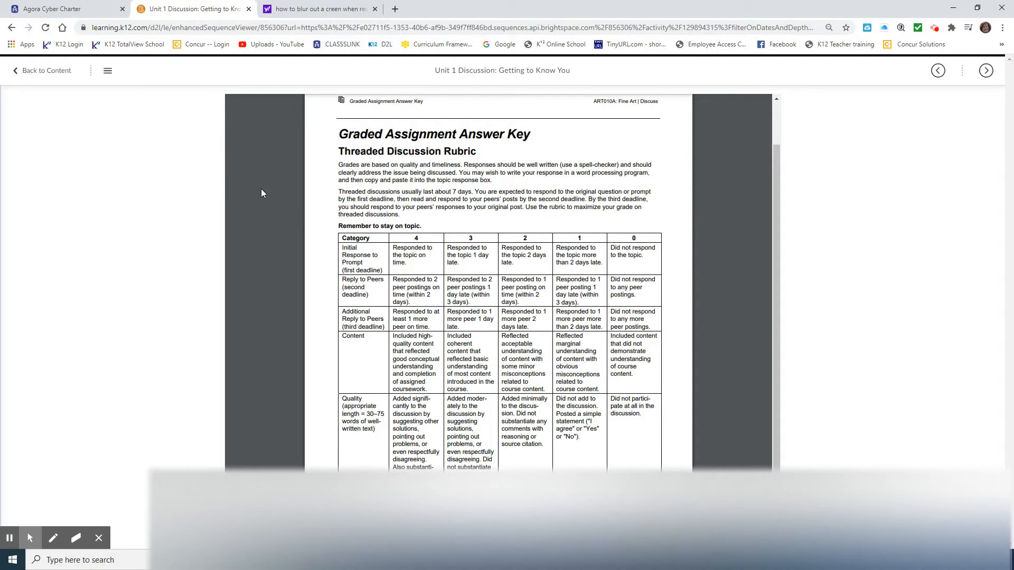
pyautogui.click(45, 71)
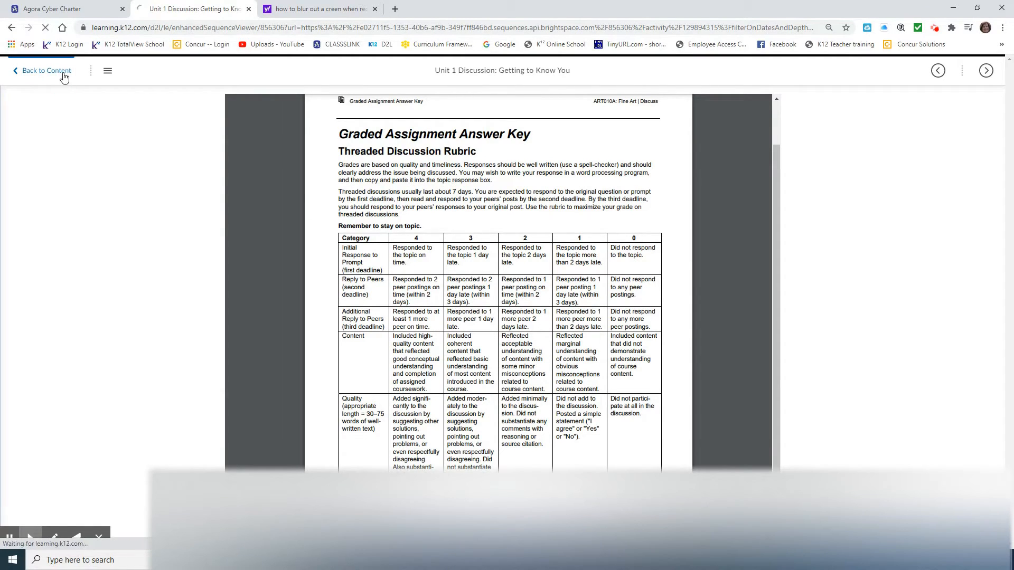
# View the Getting to Know You topic via its actions dropdown, showing the prompt questions and rubric link.
pyautogui.click(45, 71)
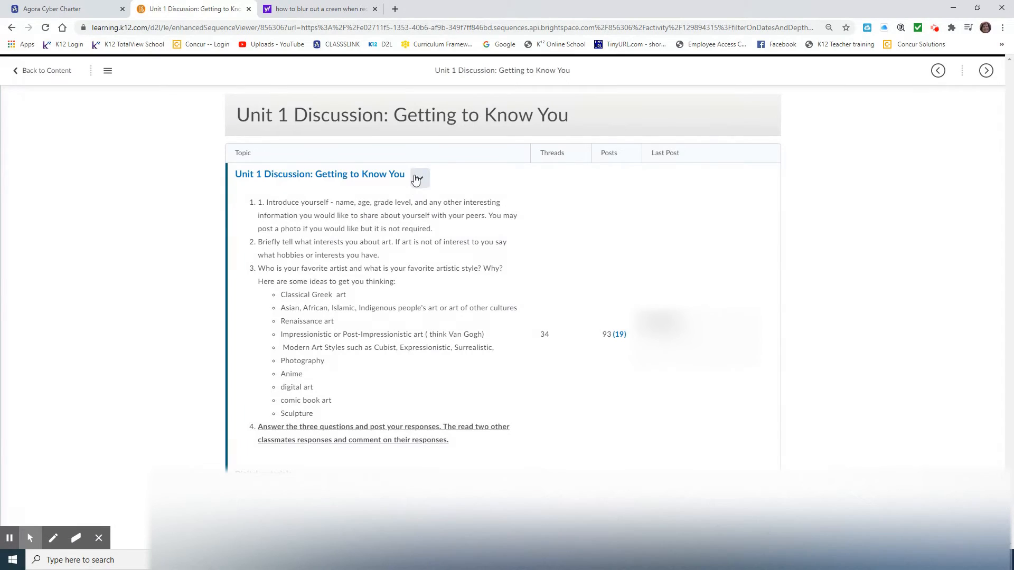
pyautogui.moveTo(419, 178)
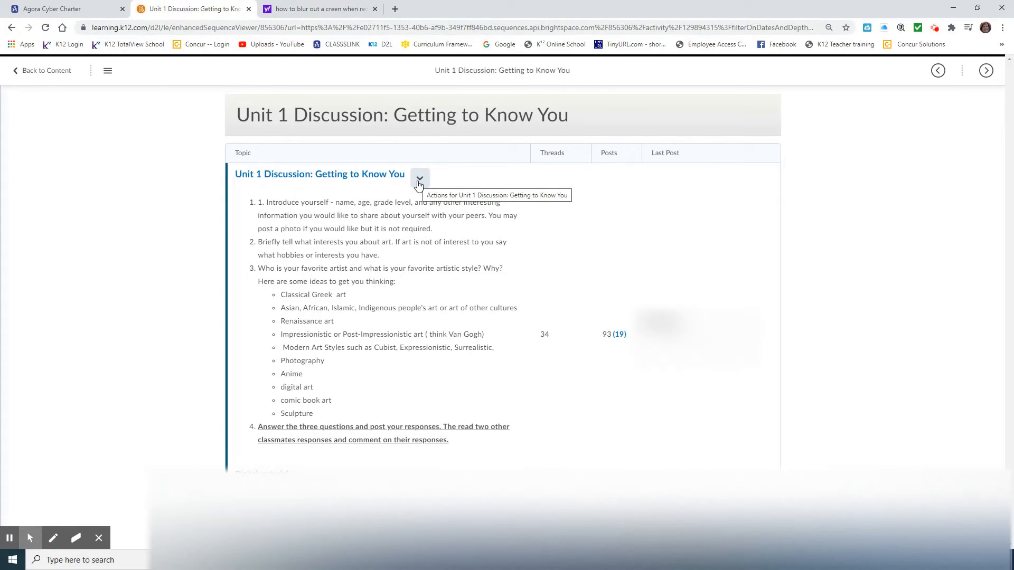
pyautogui.click(419, 178)
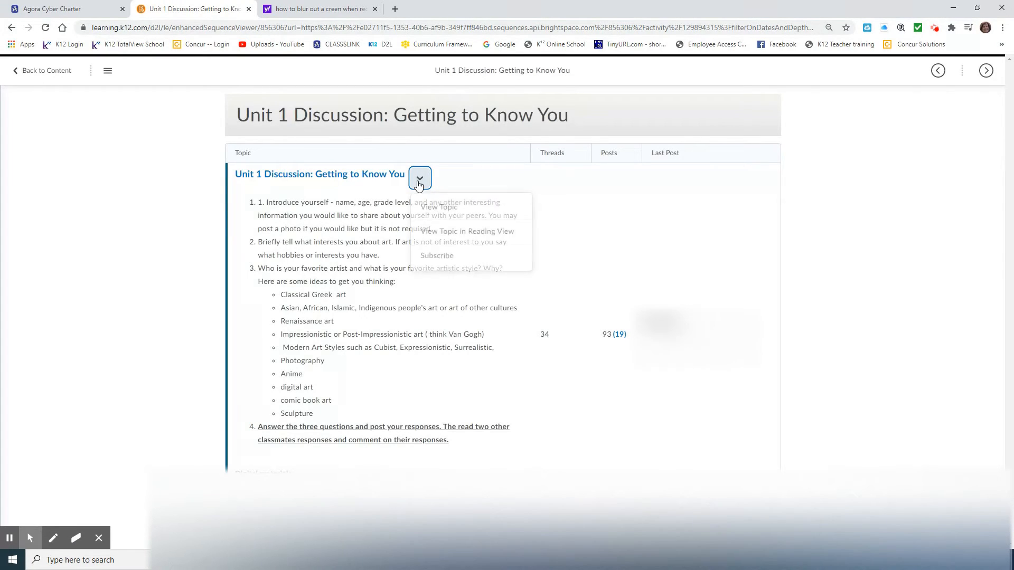
pyautogui.click(420, 177)
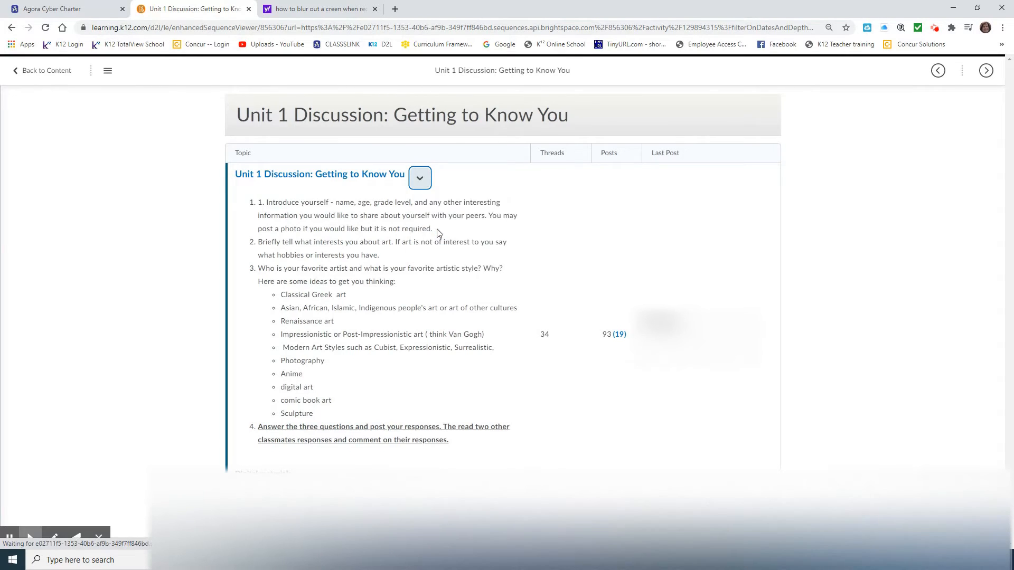
pyautogui.click(419, 177)
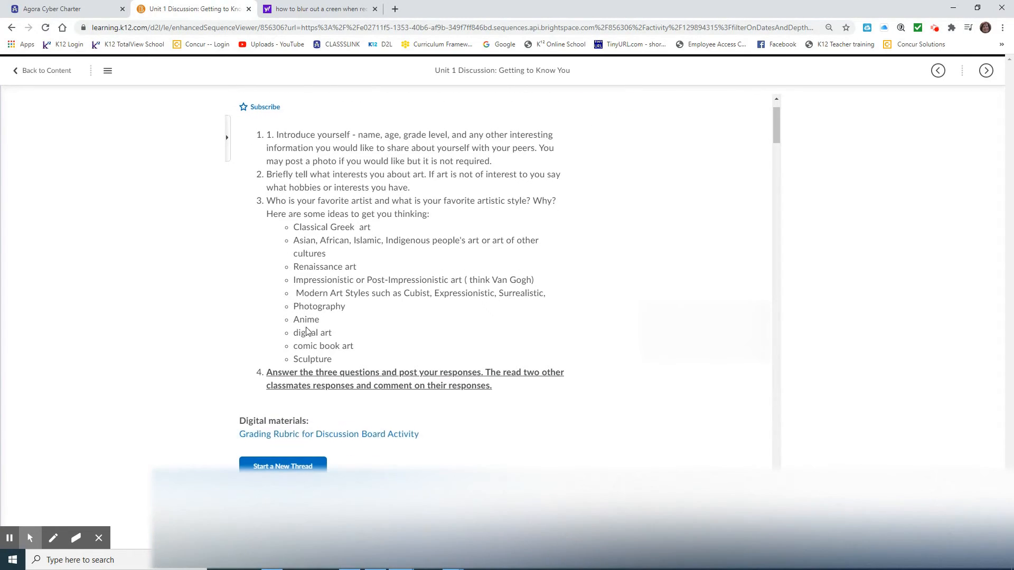
# Start a new thread with the subject 'my interests' and move to the message editor.
pyautogui.click(282, 466)
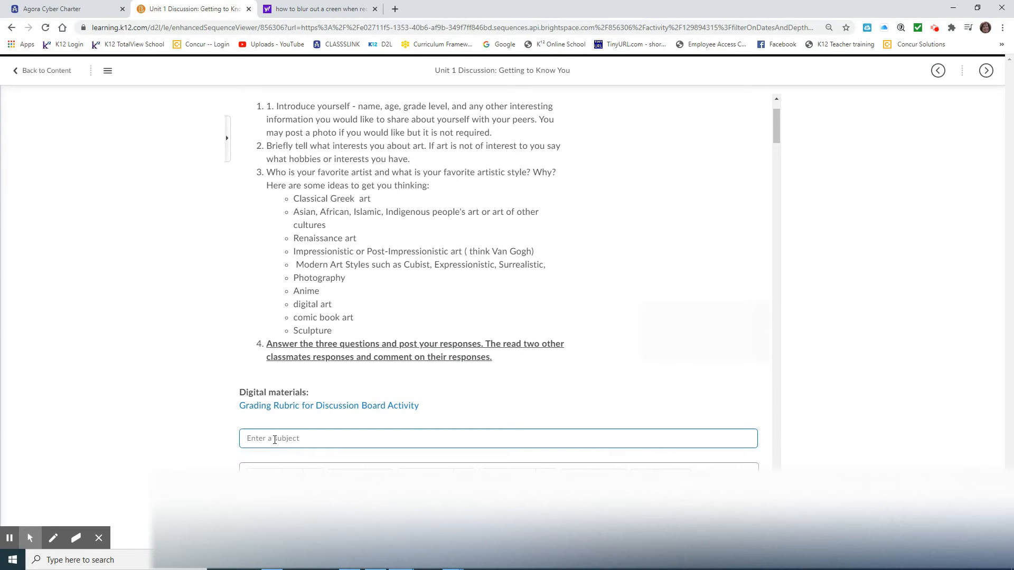
pyautogui.write('my inte')
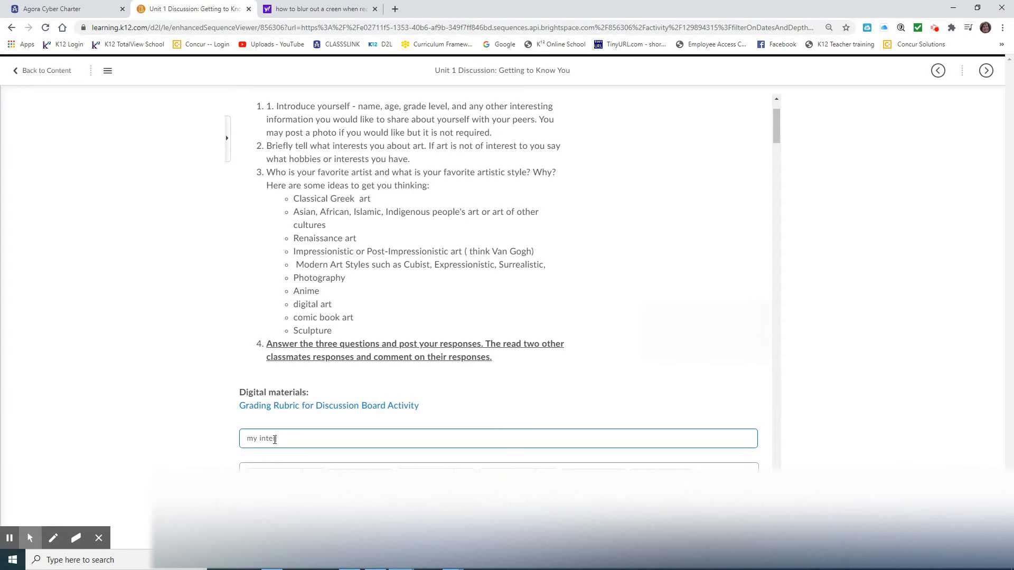
pyautogui.write('rests')
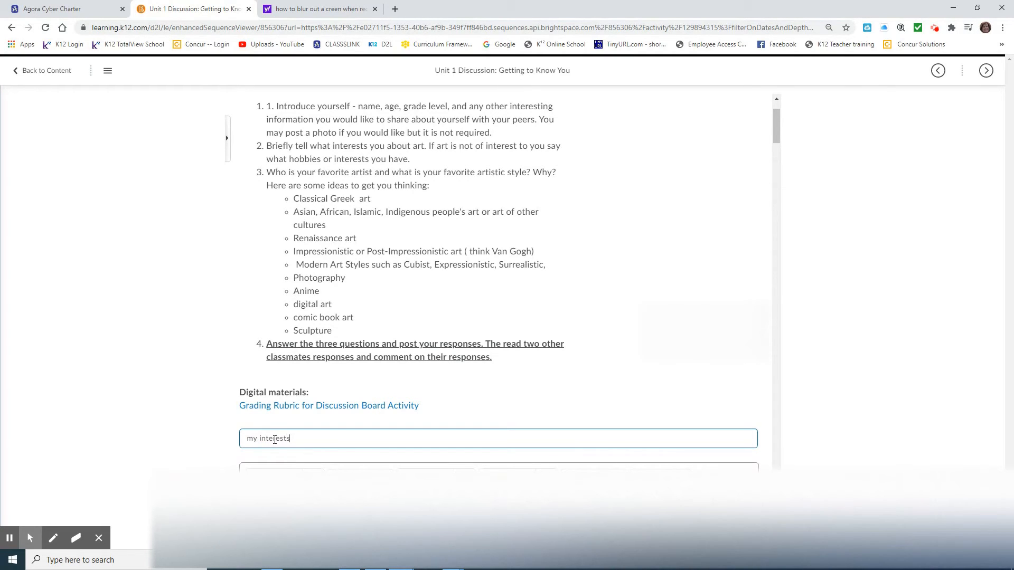
pyautogui.scroll(-3)
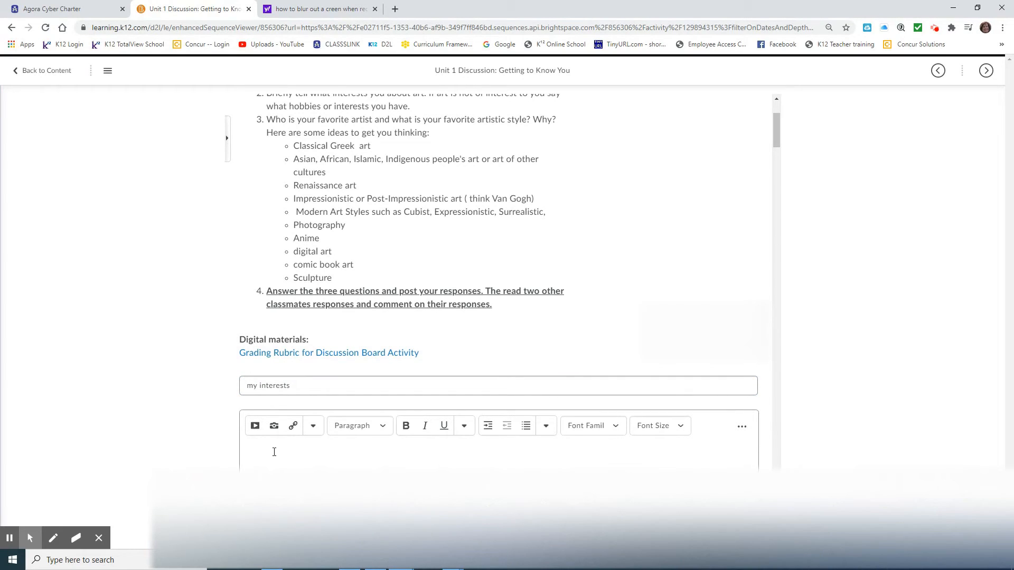
pyautogui.moveTo(274, 426)
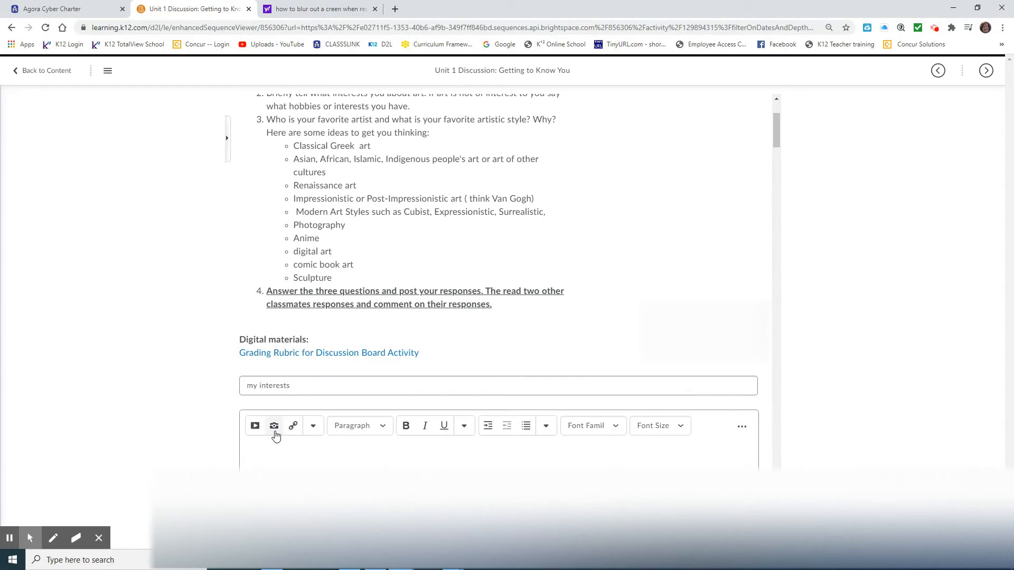
pyautogui.moveTo(274, 425)
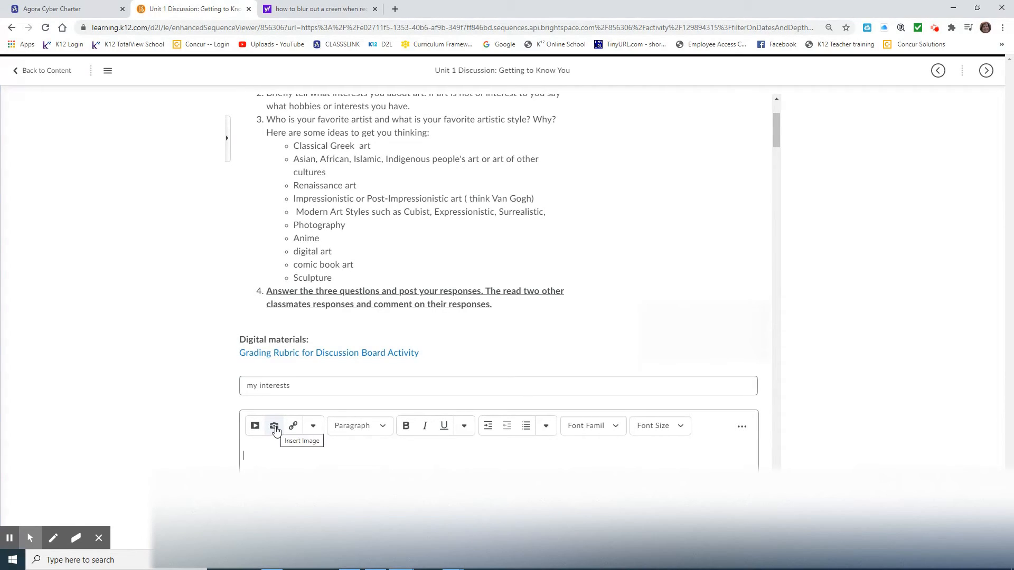
pyautogui.click(273, 425)
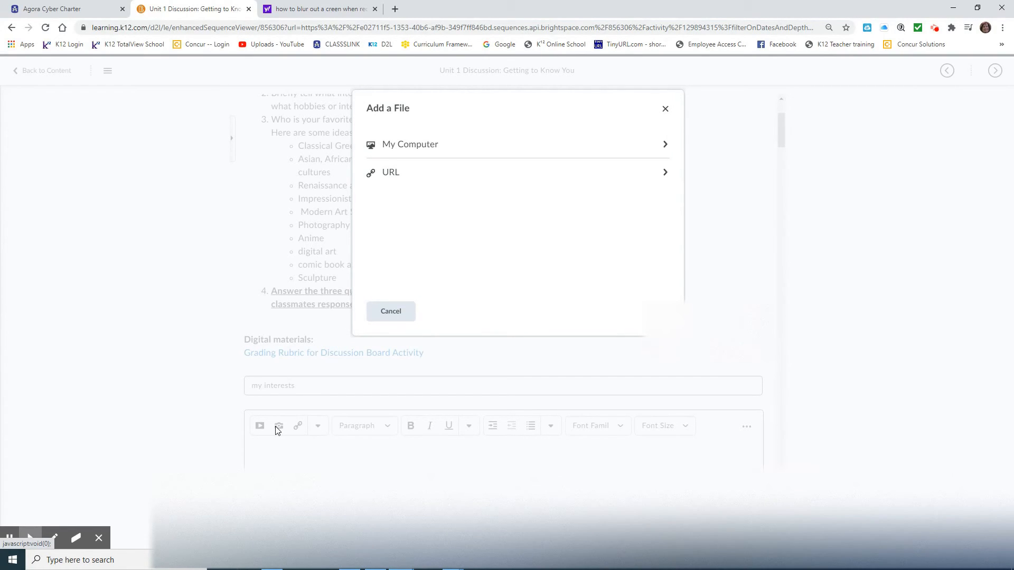
pyautogui.moveTo(308, 410)
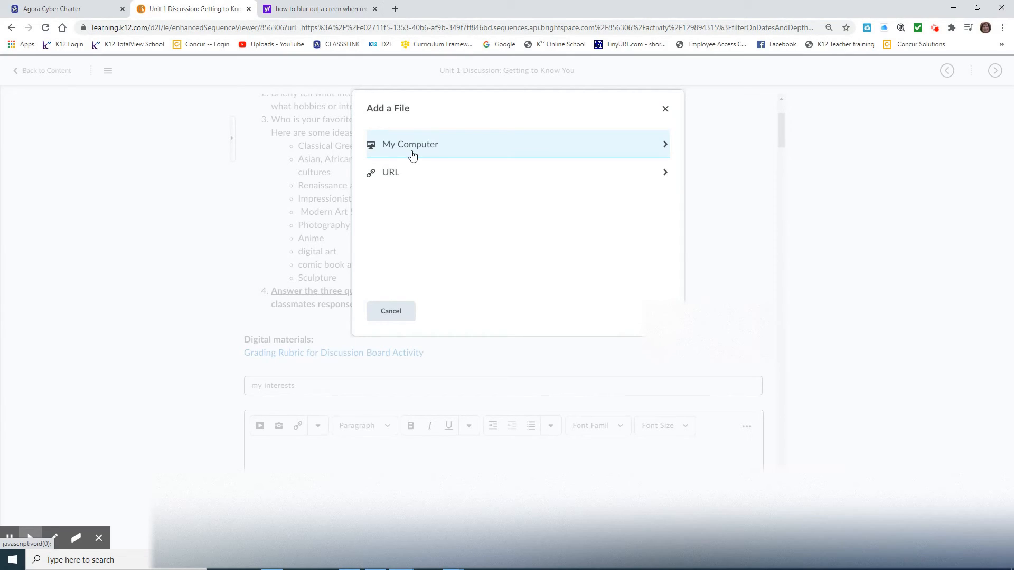
pyautogui.click(409, 145)
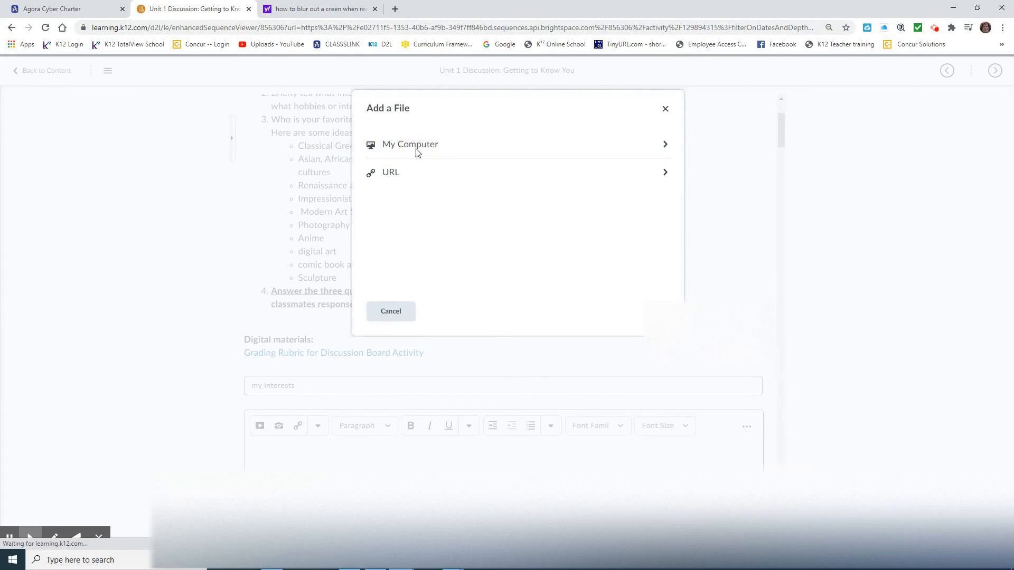
pyautogui.click(409, 143)
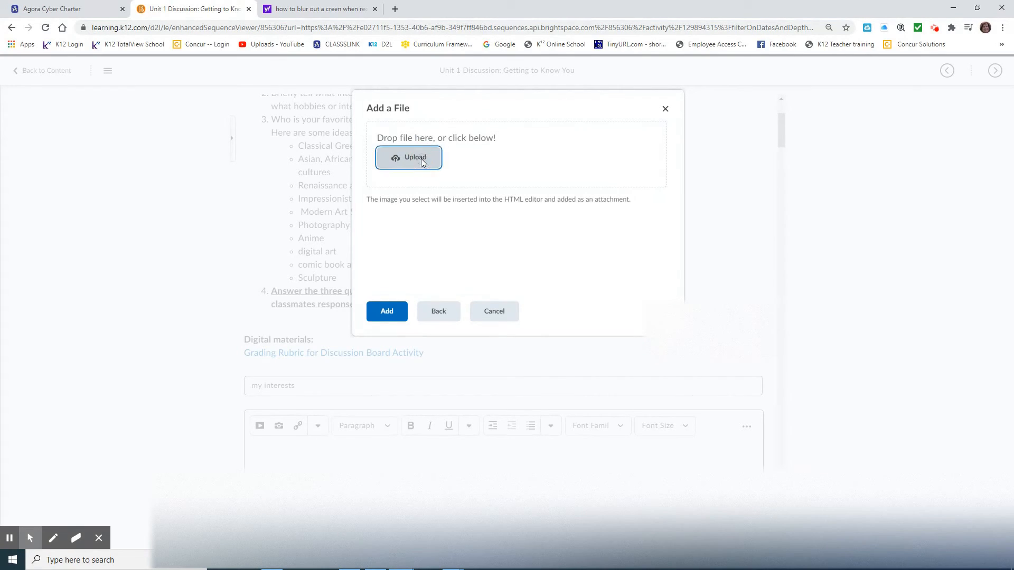
pyautogui.click(409, 157)
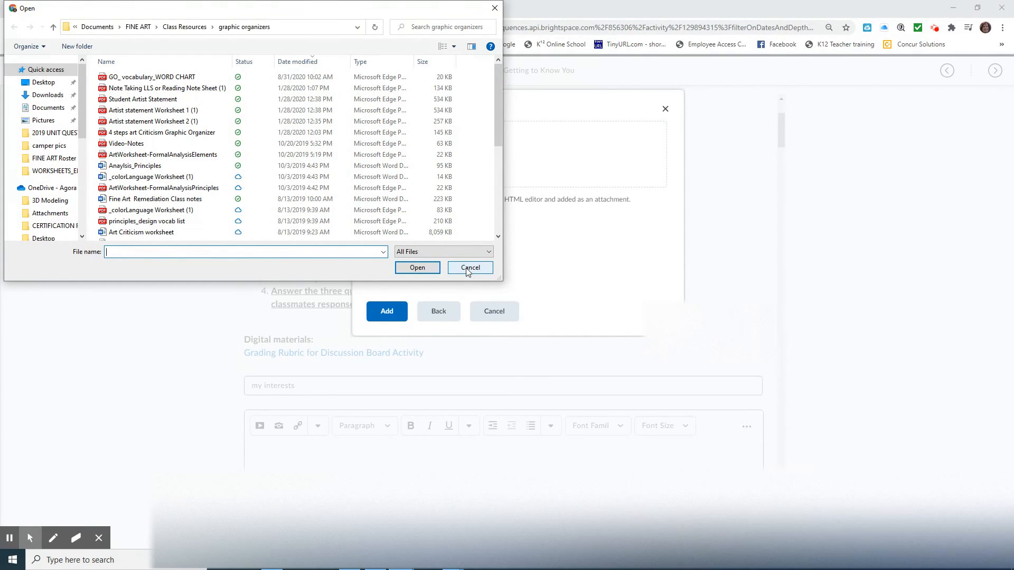
pyautogui.click(469, 267)
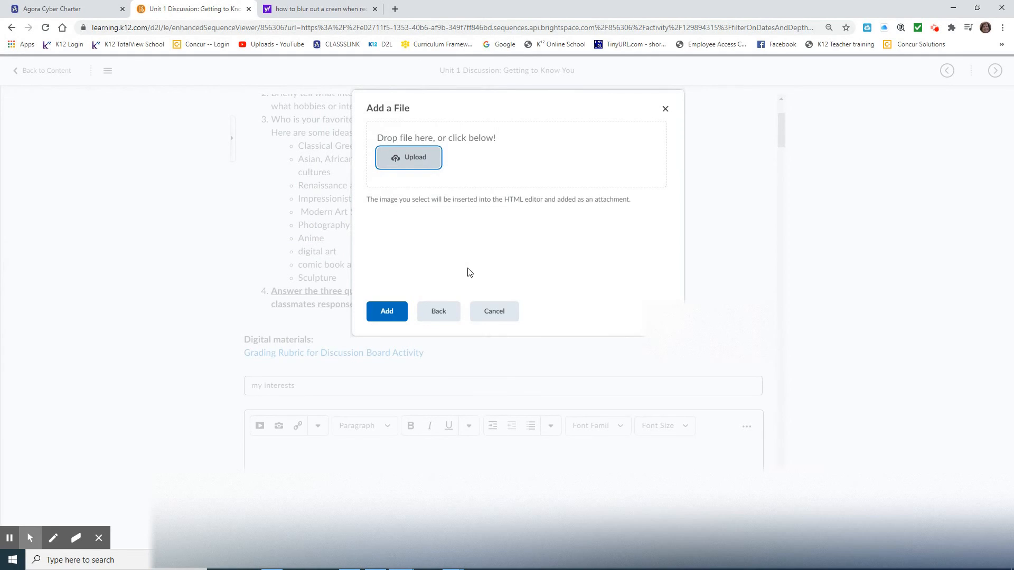
pyautogui.click(493, 310)
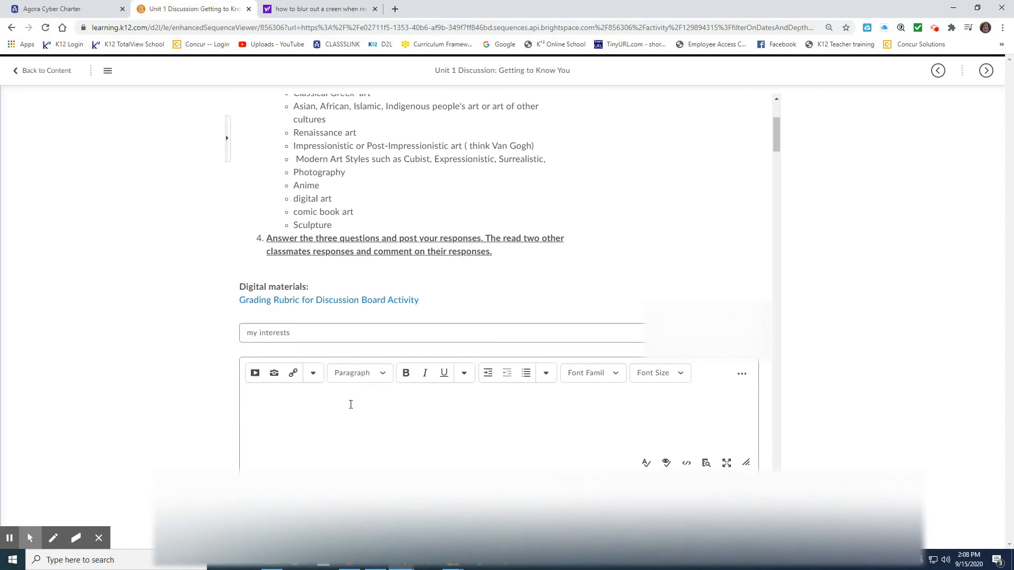
pyautogui.scroll(-3)
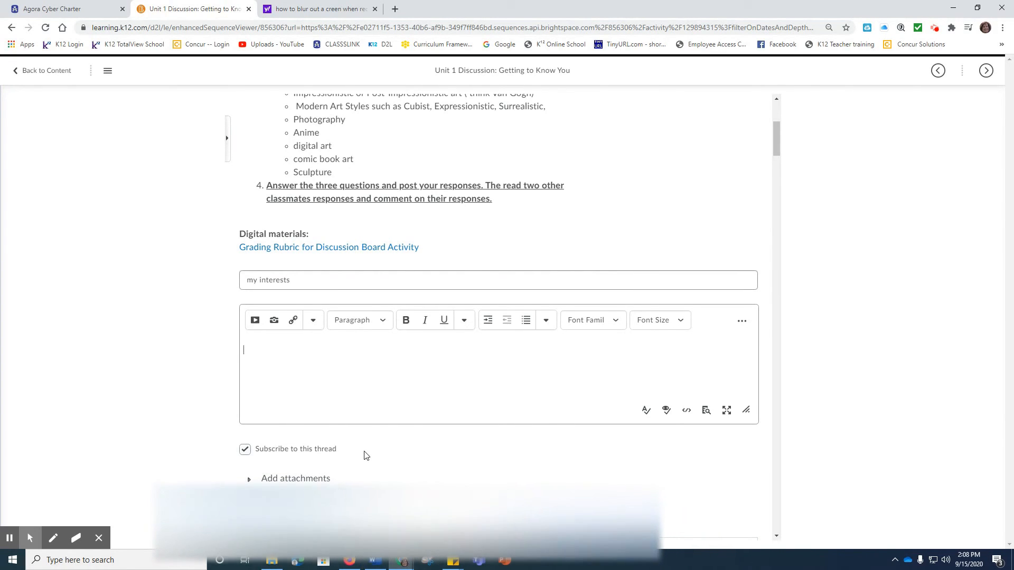
pyautogui.scroll(-3)
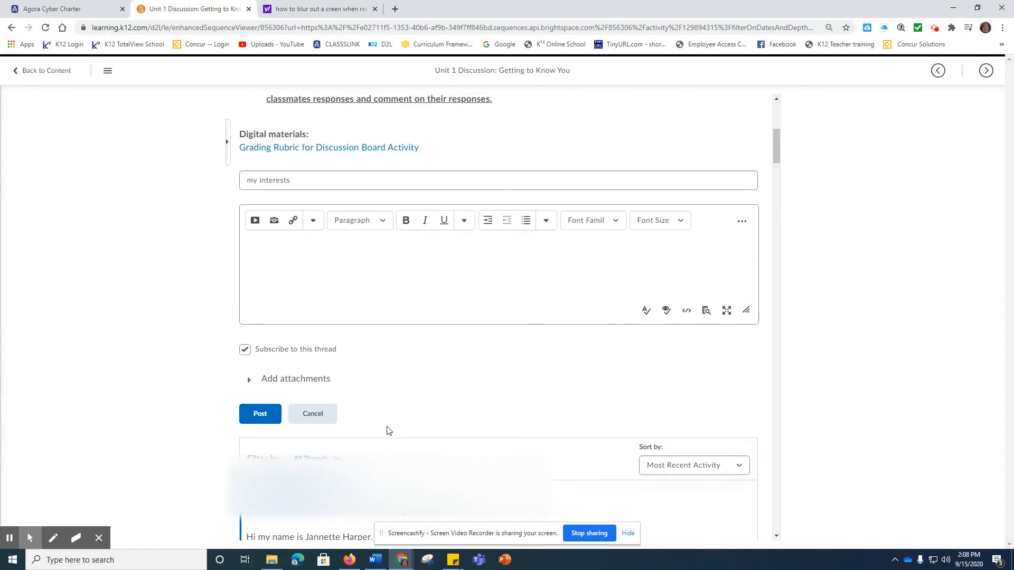
pyautogui.scroll(-3)
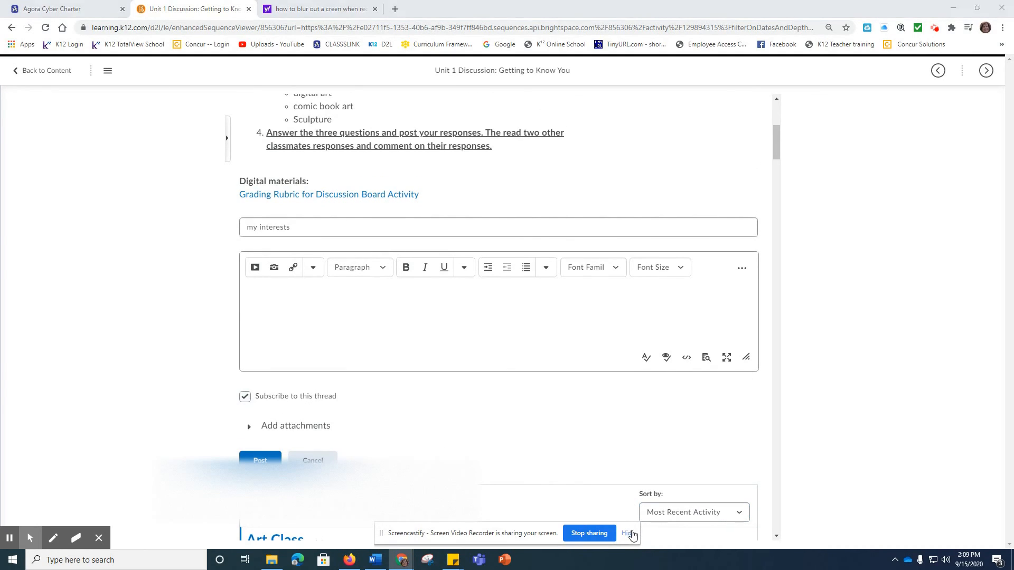
pyautogui.click(630, 532)
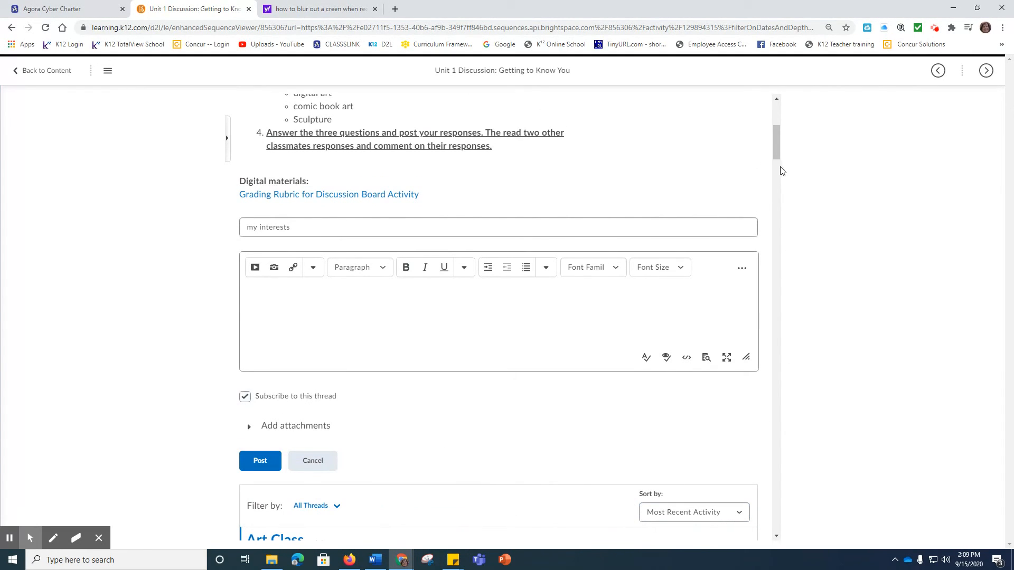
pyautogui.scroll(-3)
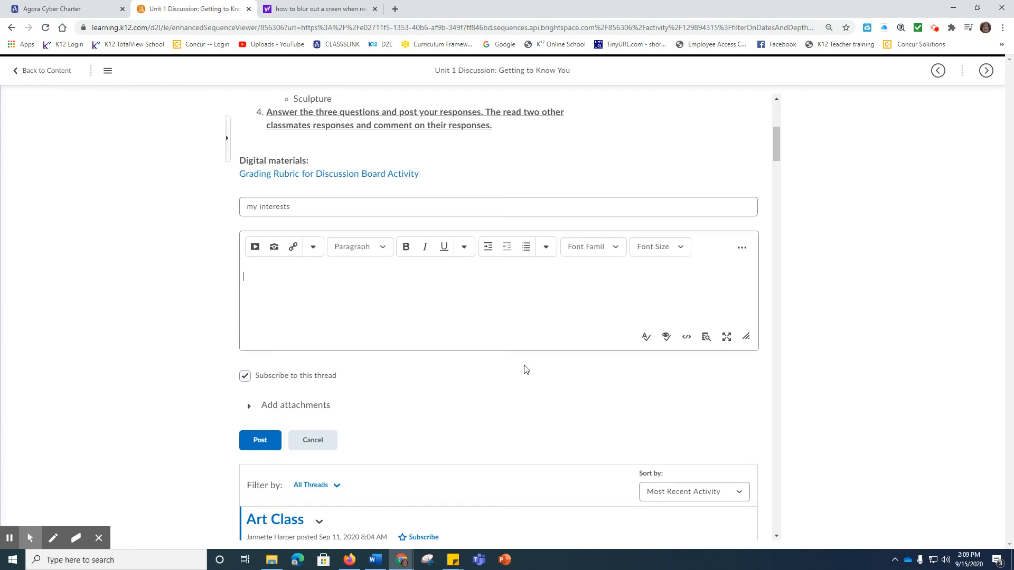
pyautogui.moveTo(494, 399)
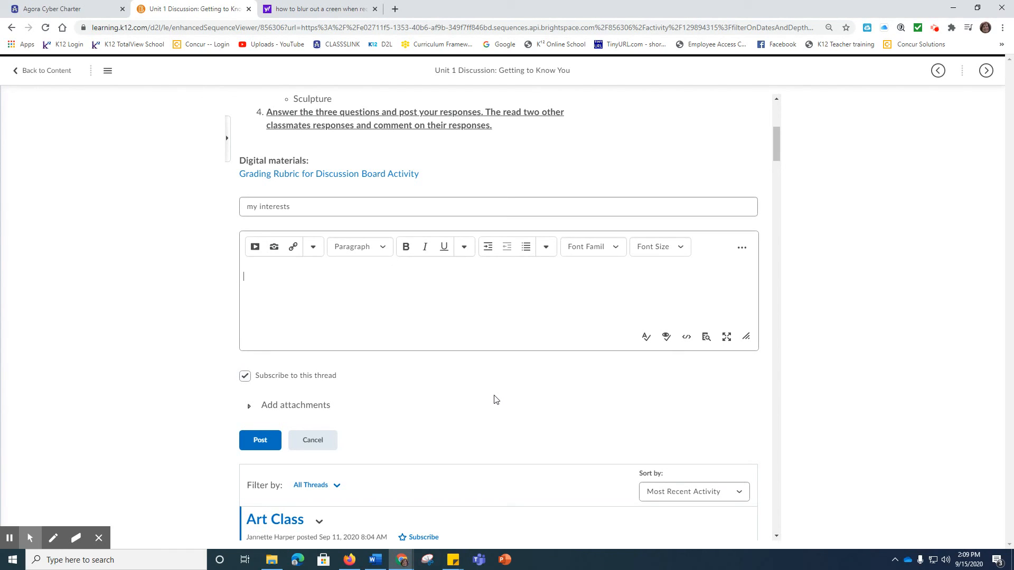